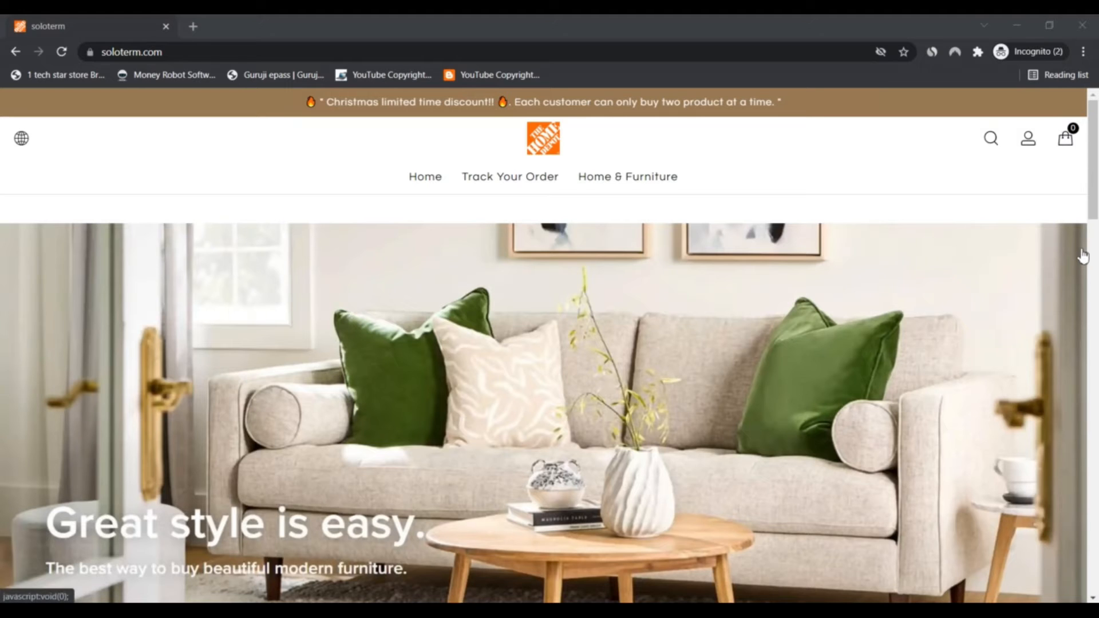
- Scroll past the hero banner to the featured 5-piece steel patio fire pit set at $59.99
scroll(down, 3)
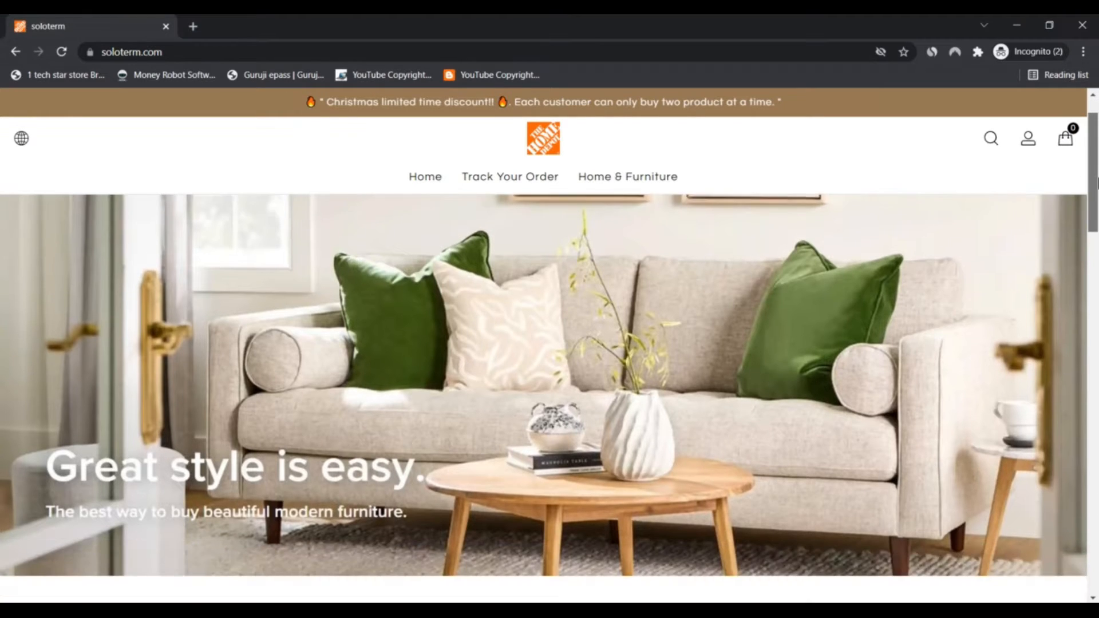
scroll(down, 3)
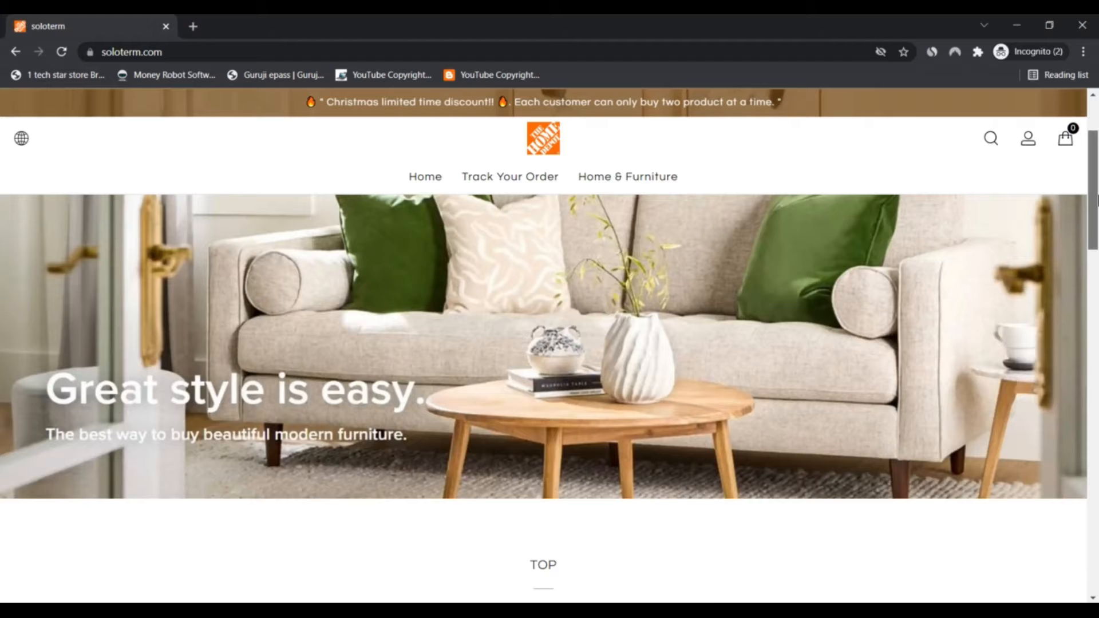
scroll(down, 3)
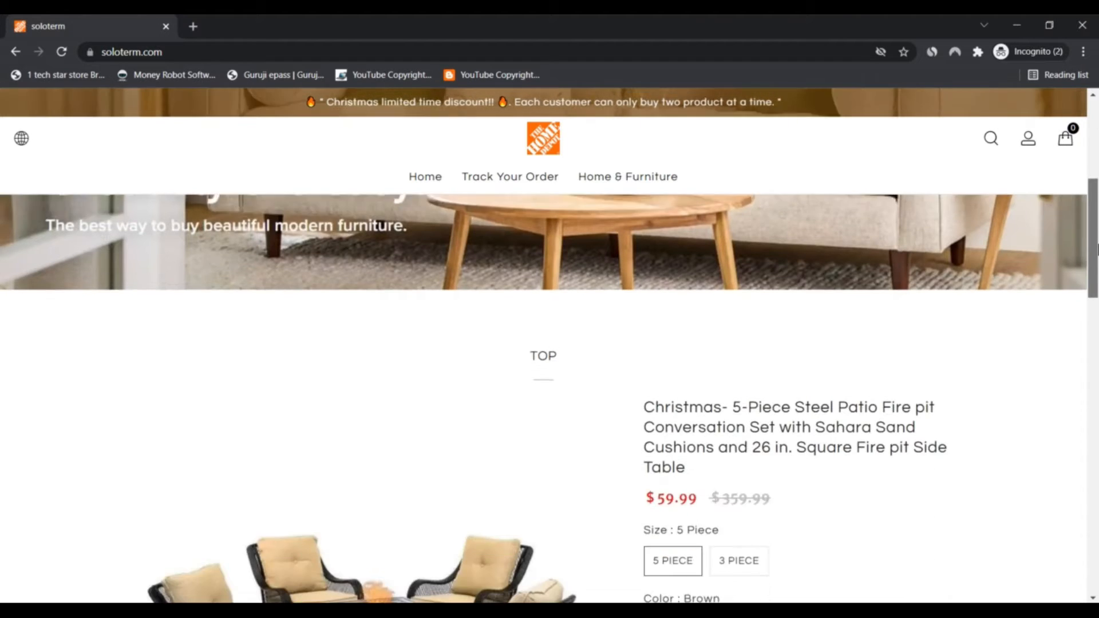
scroll(down, 3)
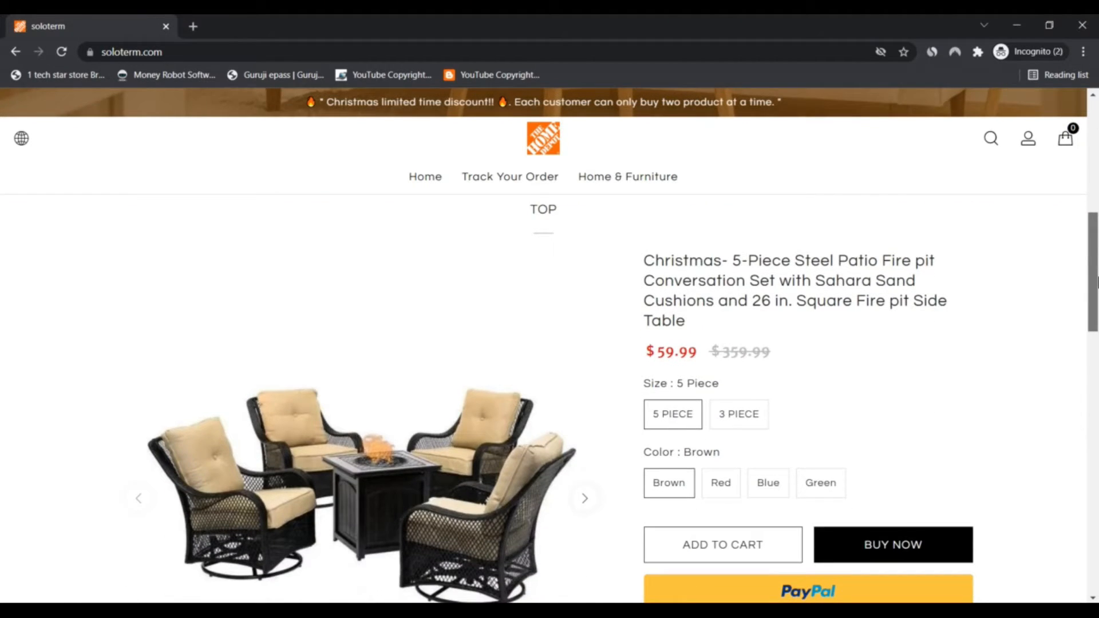
scroll(down, 3)
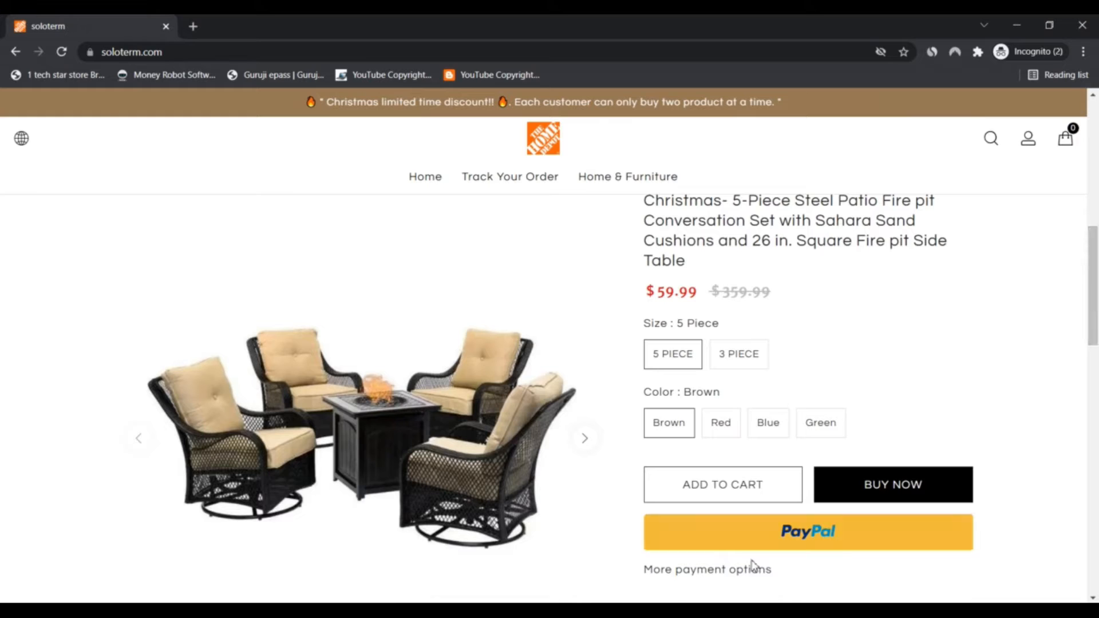
- Browse the fire pit set's gallery from the brown four-chair photo to the two-chair patio photo
click(586, 439)
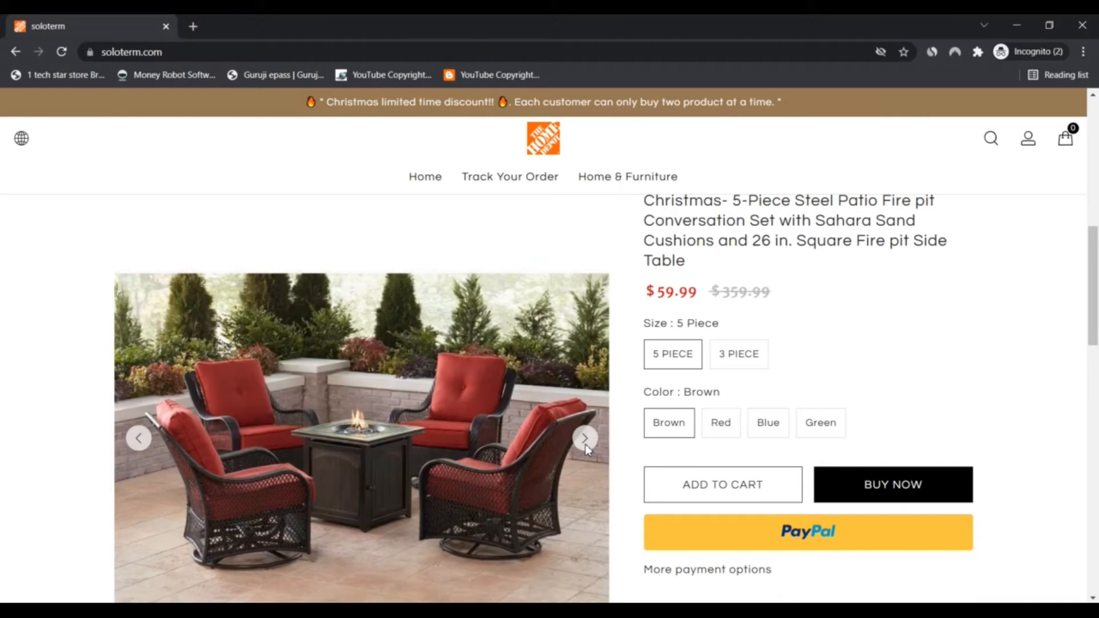
click(587, 439)
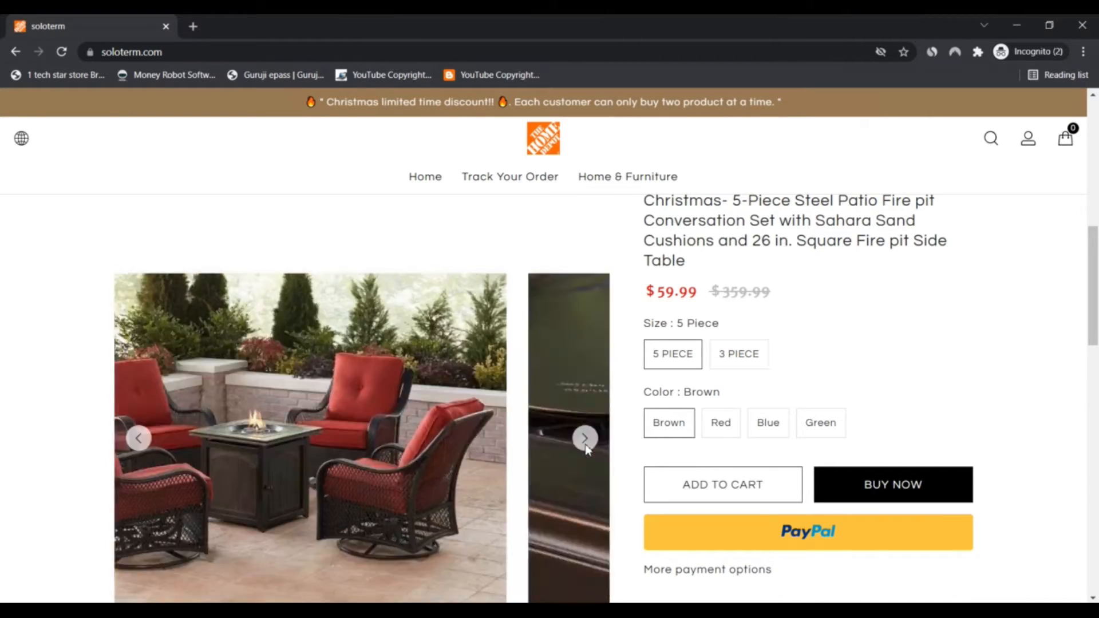
click(585, 439)
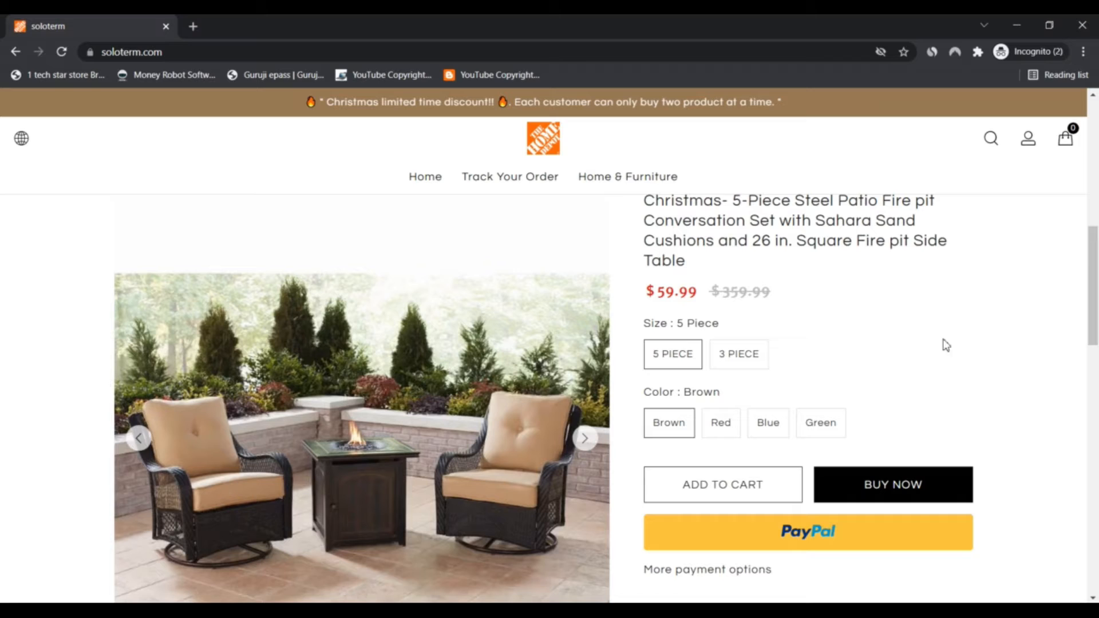
- Page the Home & Furniture carousel to the Saratoga Hammock, Scalloped Ceramic Side Table and Tufted Dining Chair Cushion
scroll(down, 3)
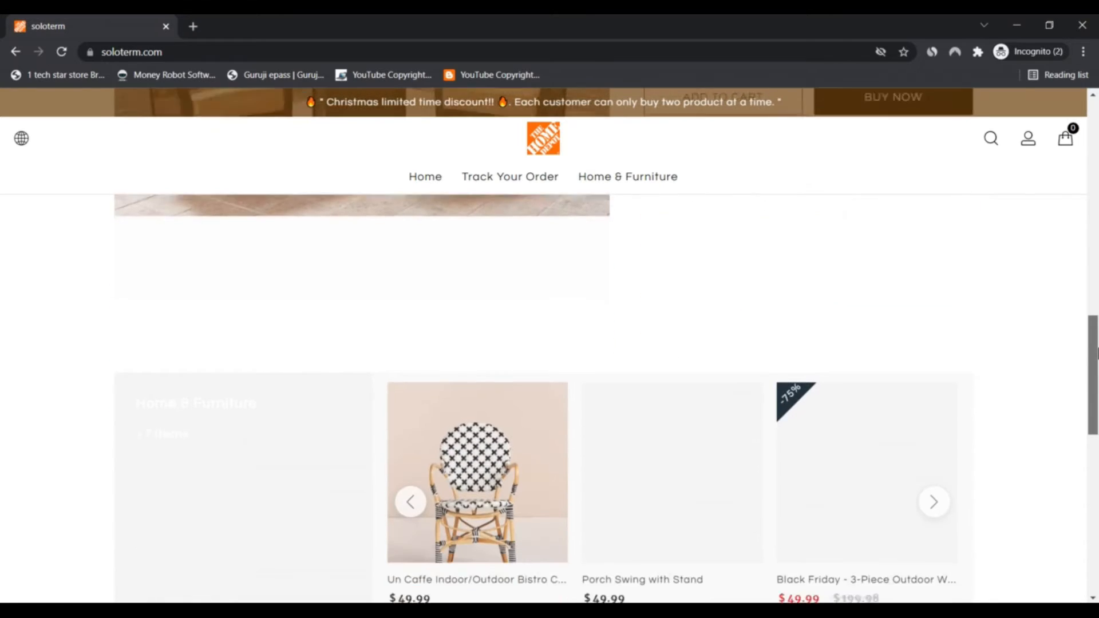
scroll(down, 3)
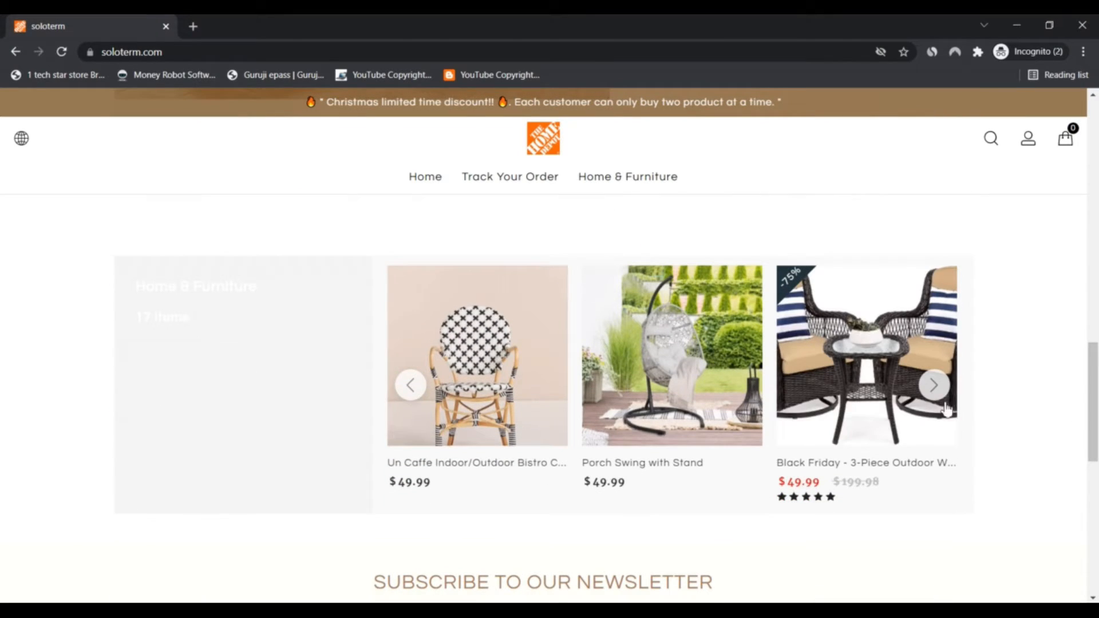
click(935, 385)
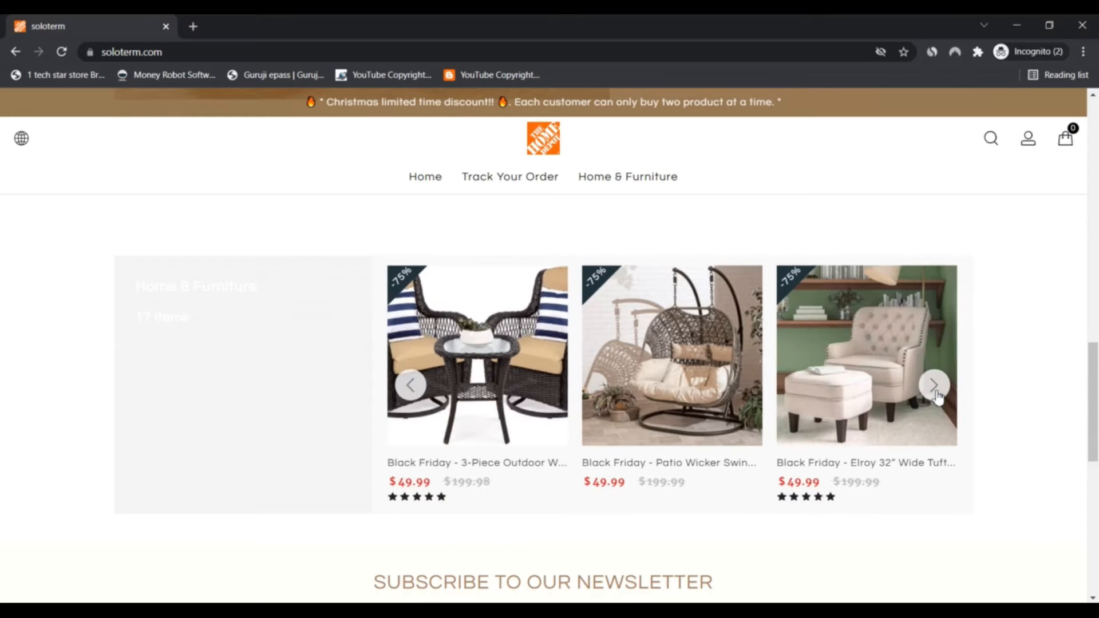
click(935, 385)
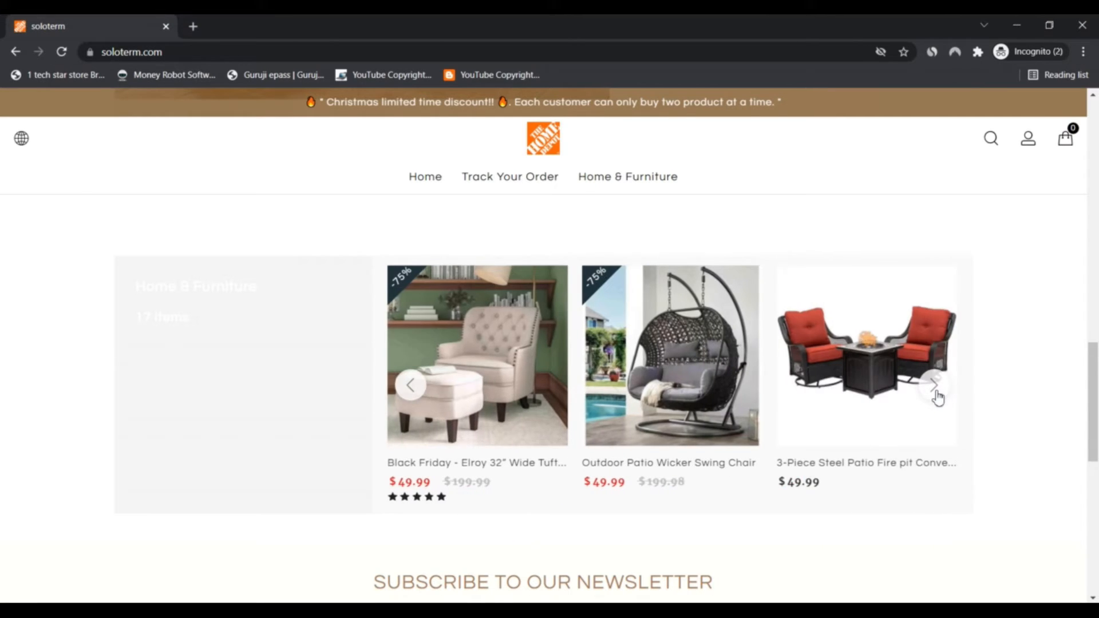
click(936, 385)
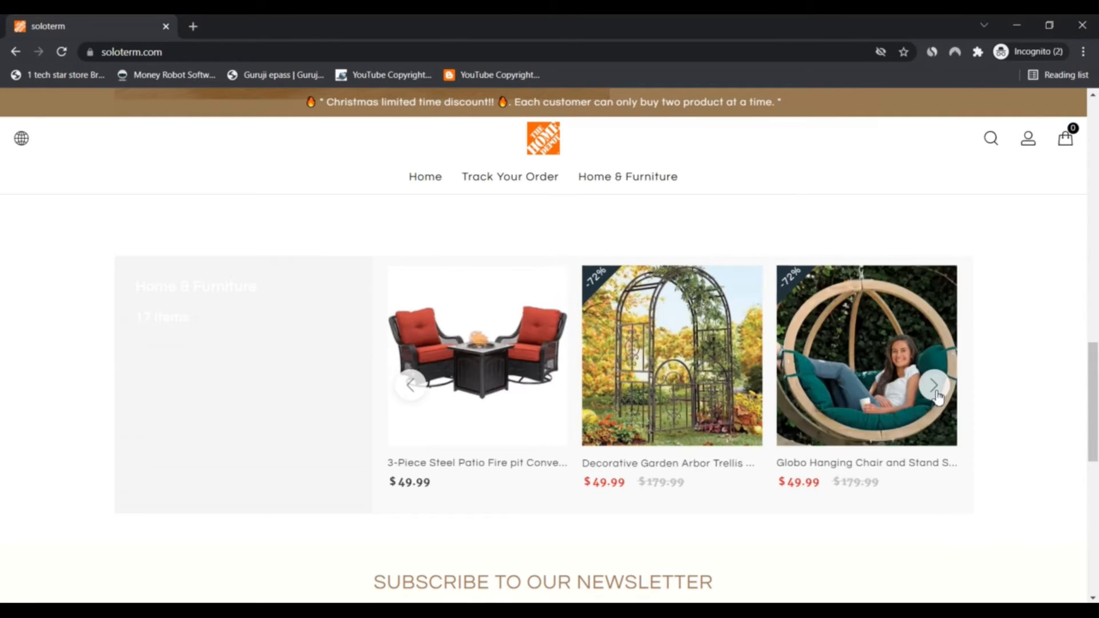
click(935, 385)
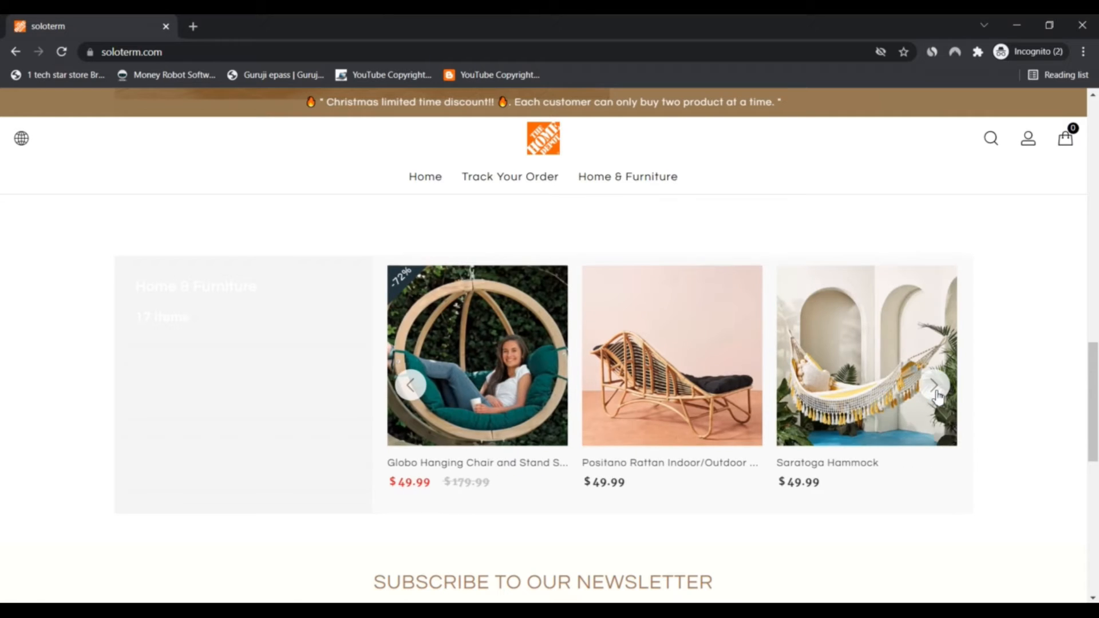
click(935, 386)
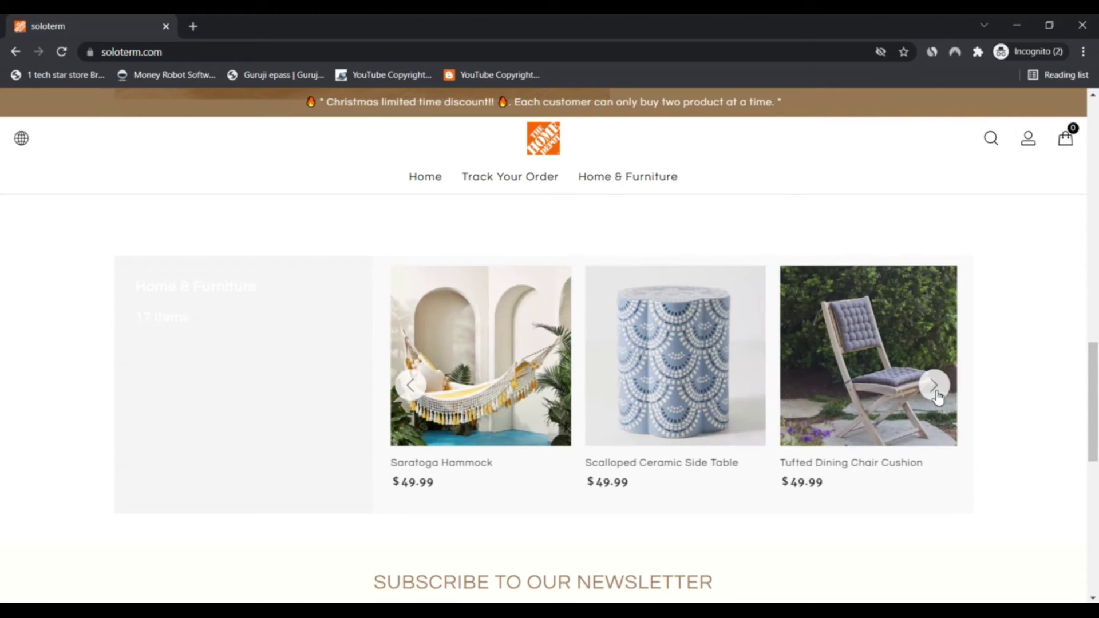
scroll(down, 3)
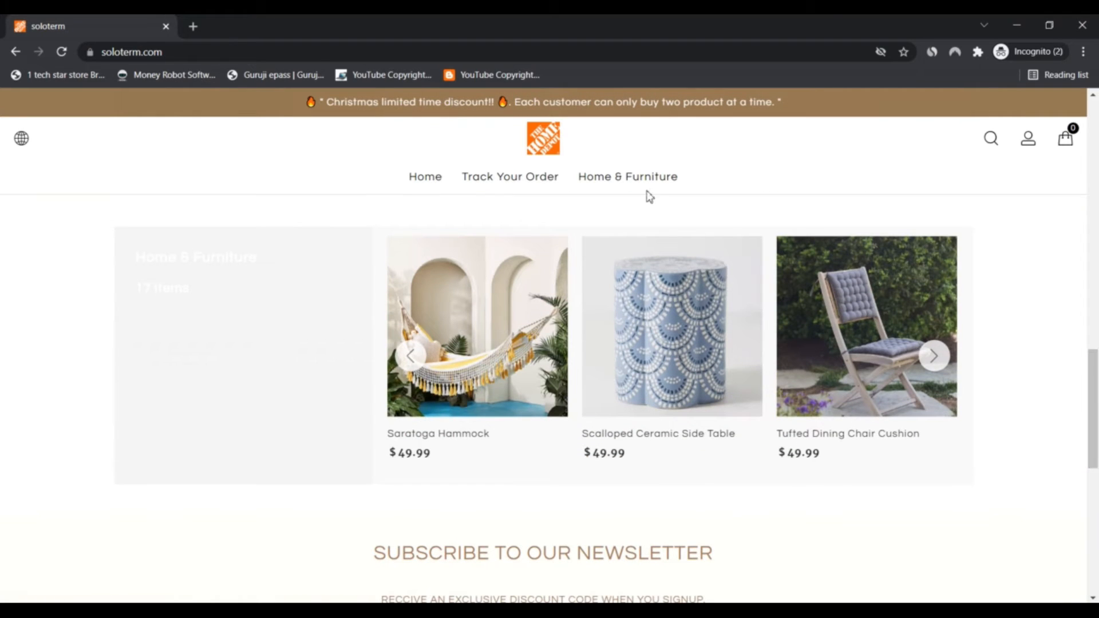
- Go to the Home & Furniture collection page listing discounted Black Friday patio and chair products
click(627, 177)
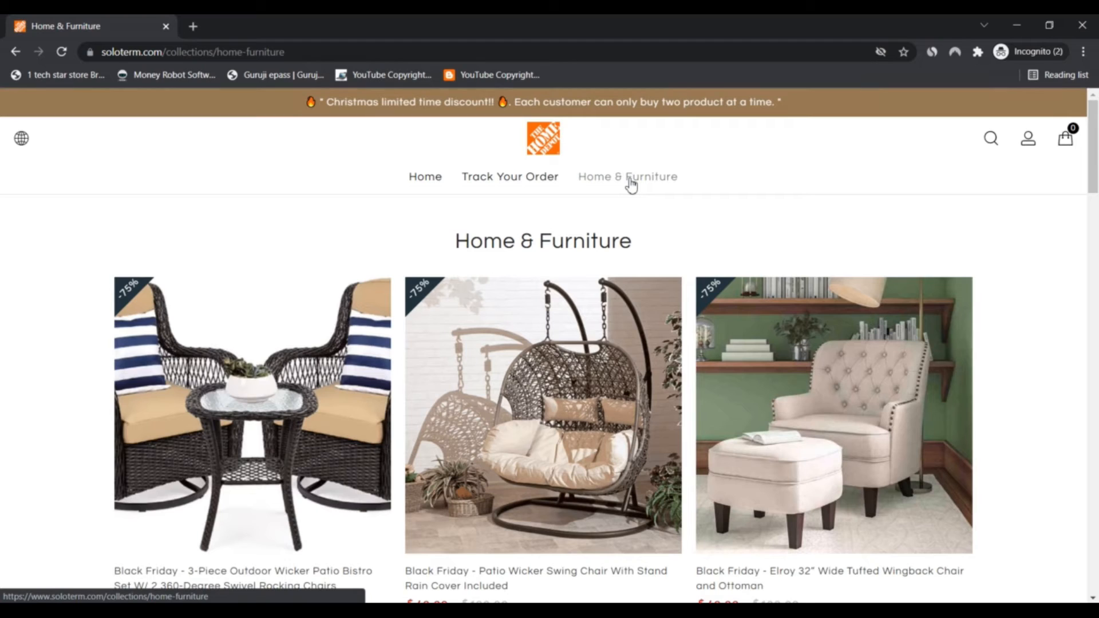
mouse_move(627, 176)
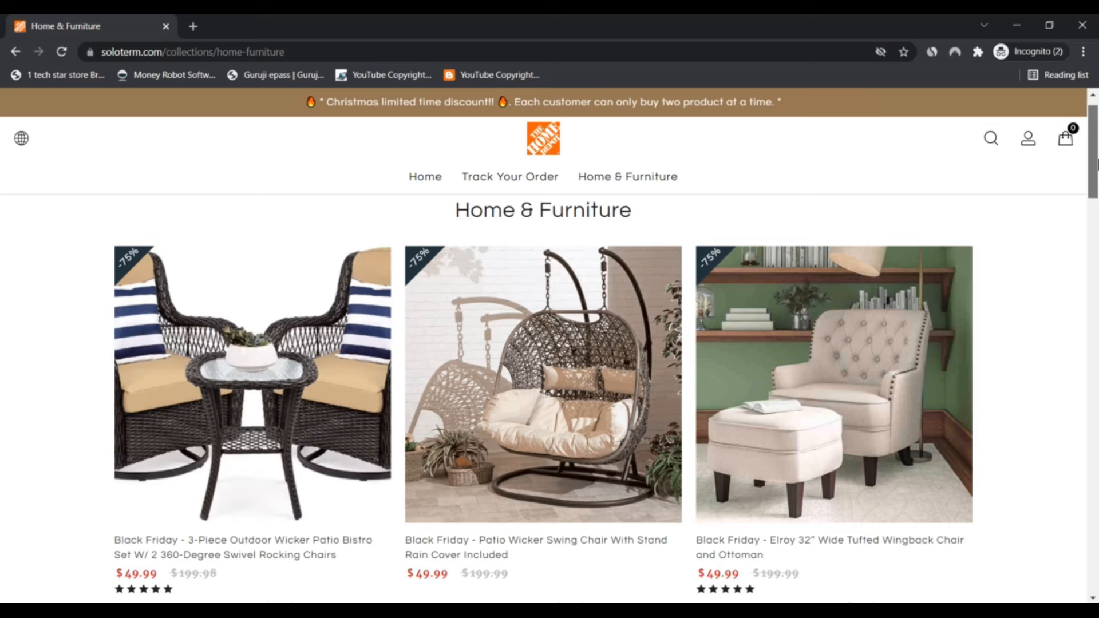
- Scroll the collection page down to the scalloped ceramic side table, dining chair cushion and beach umbrella listings
scroll(down, 3)
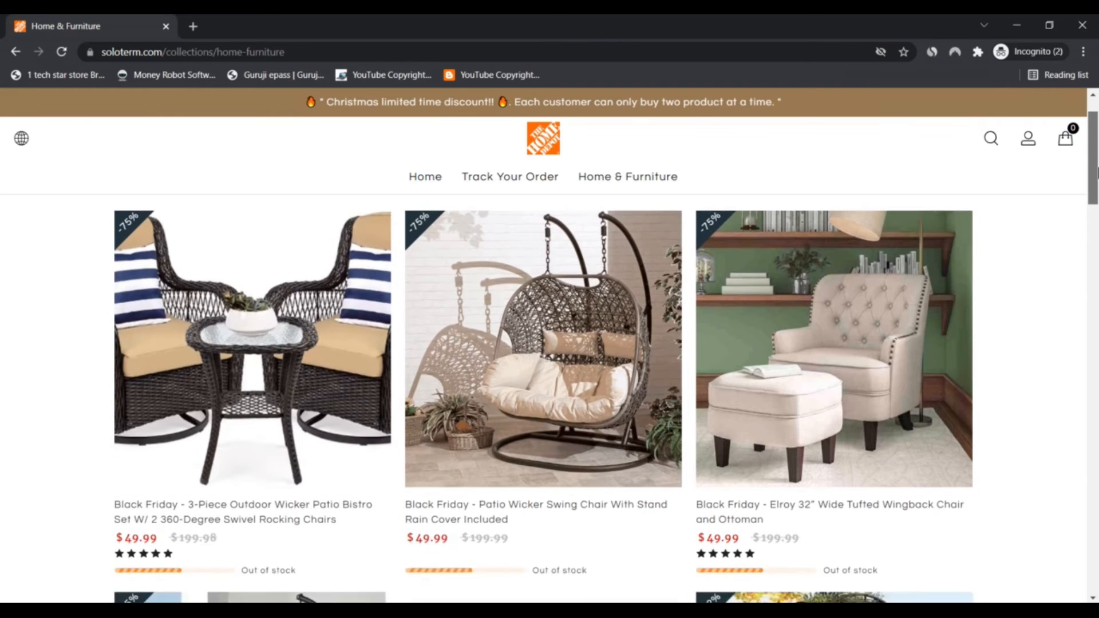
scroll(down, 3)
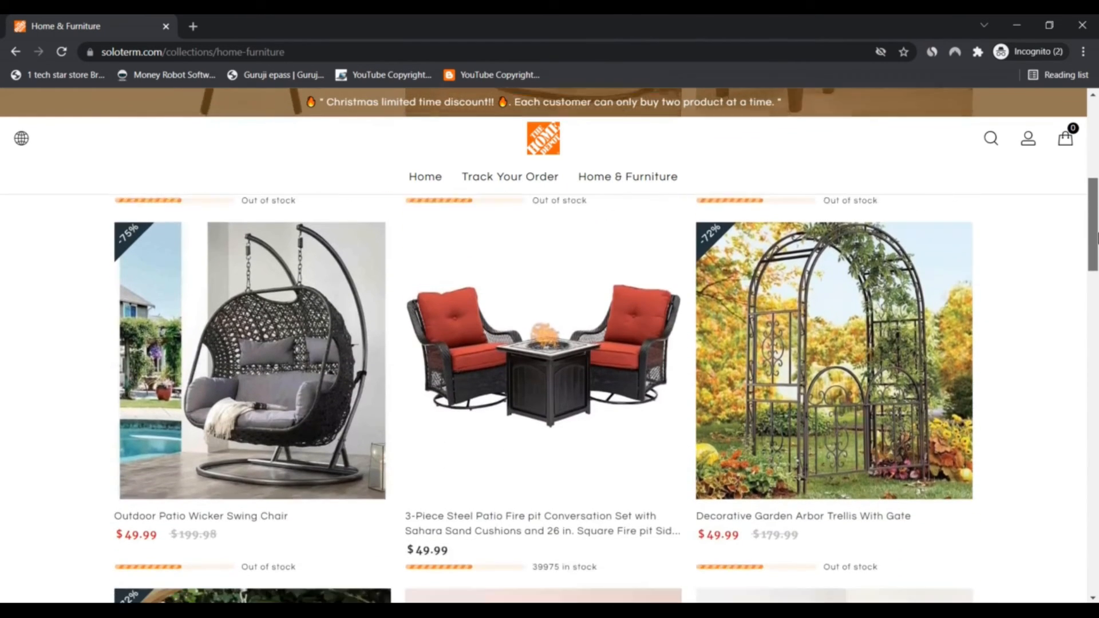
scroll(up, 3)
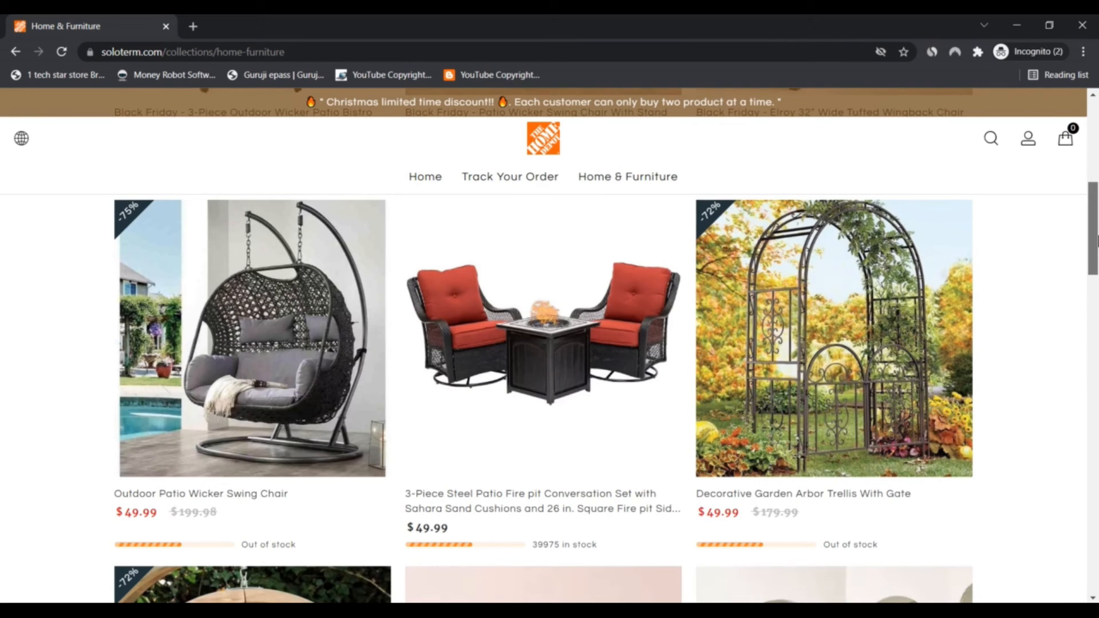
scroll(down, 3)
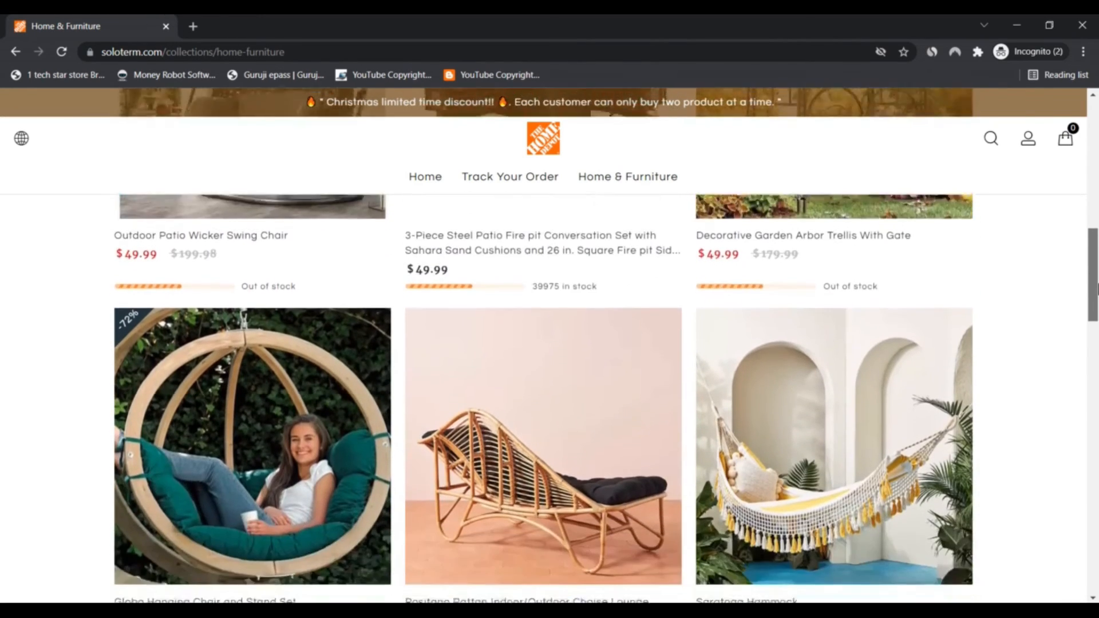
scroll(down, 3)
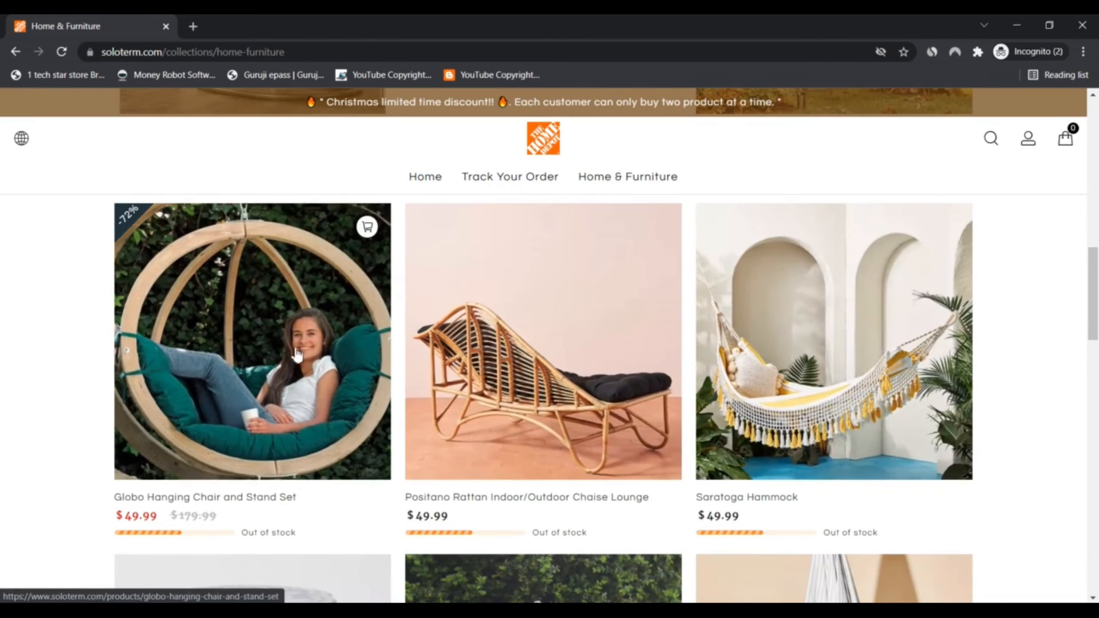
scroll(down, 3)
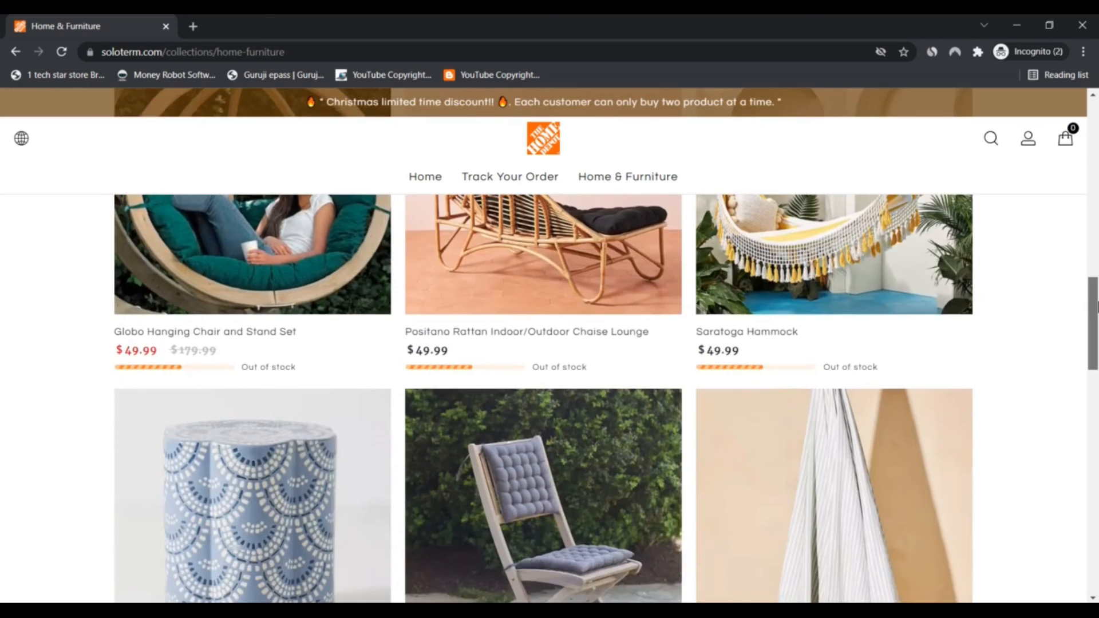
scroll(down, 3)
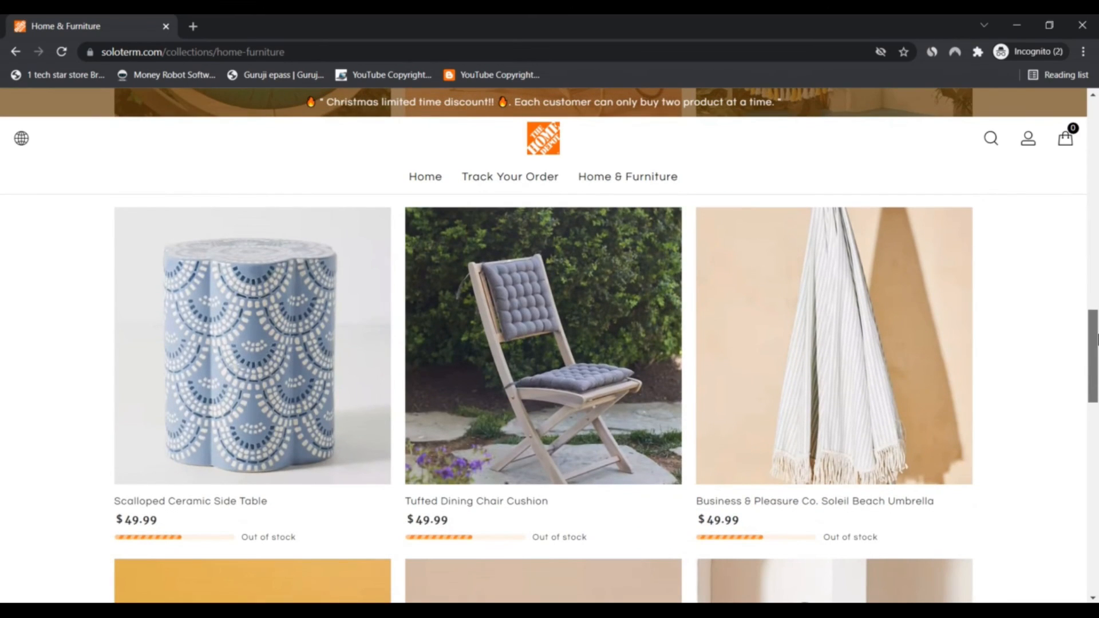